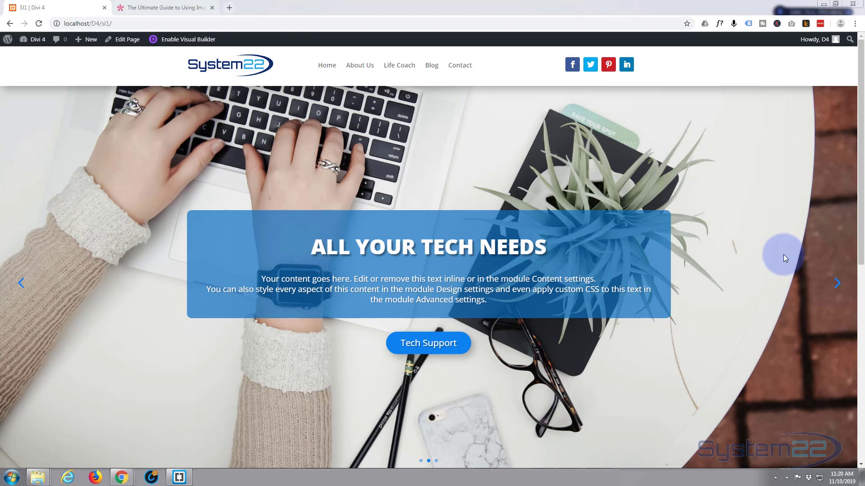
{"action": "mouse_move", "coordinate": [139, 238]}
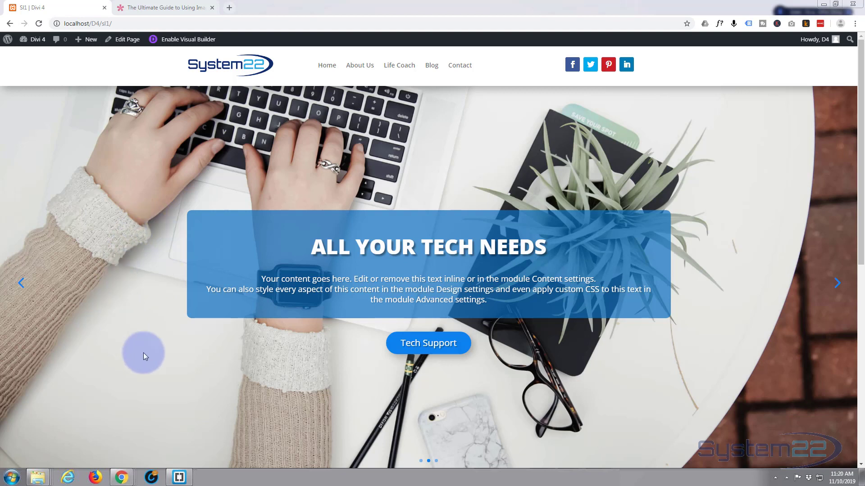
{"action": "mouse_move", "coordinate": [107, 218]}
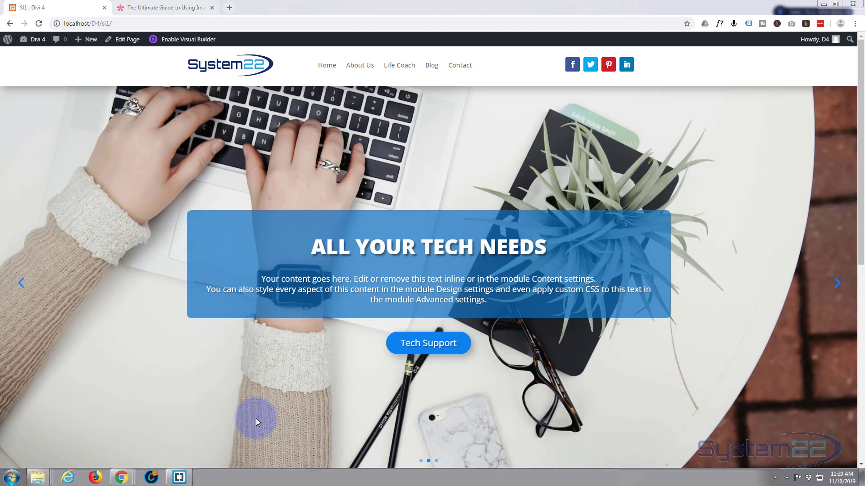
{"action": "mouse_move", "coordinate": [283, 431]}
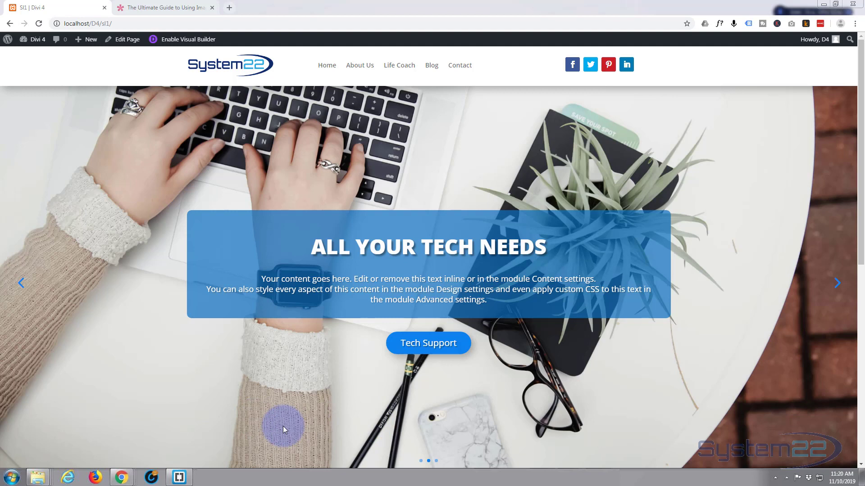
{"action": "mouse_move", "coordinate": [173, 231]}
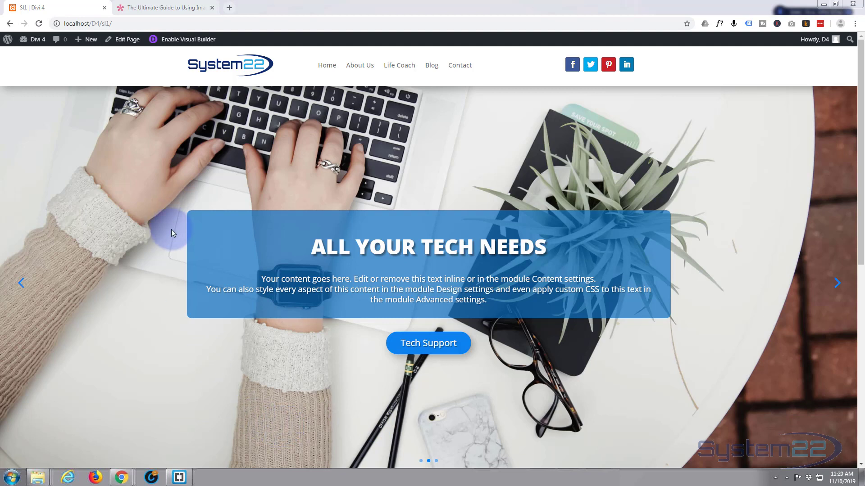
{"action": "mouse_move", "coordinate": [402, 154]}
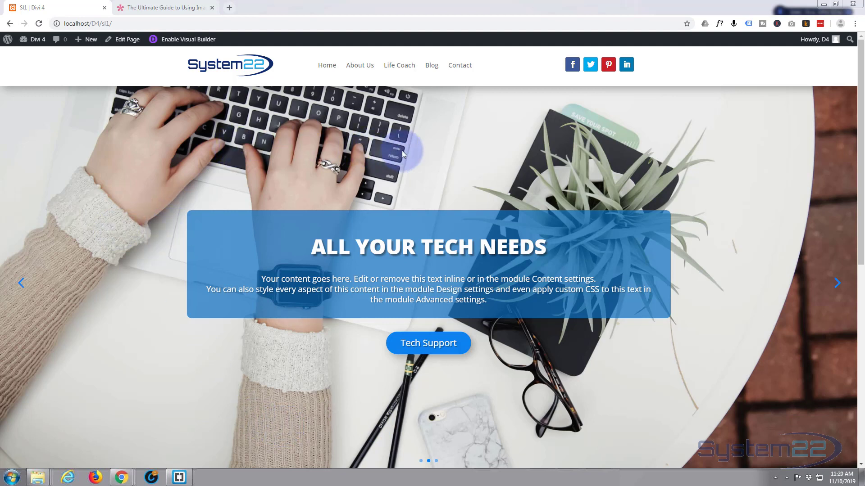
{"action": "mouse_move", "coordinate": [579, 170]}
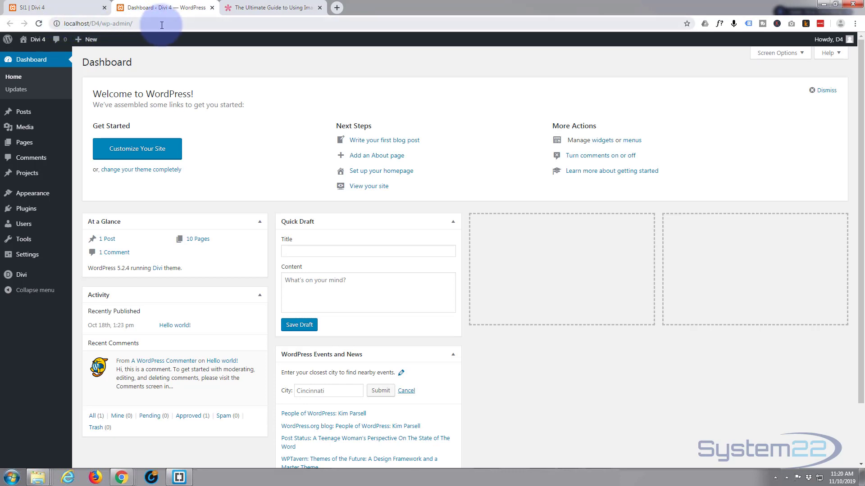
{"action": "mouse_move", "coordinate": [409, 5]}
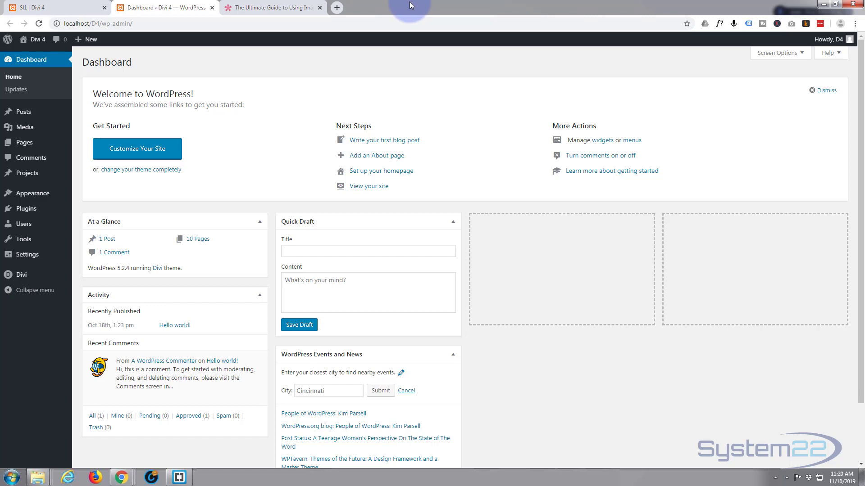
{"action": "mouse_move", "coordinate": [23, 127]}
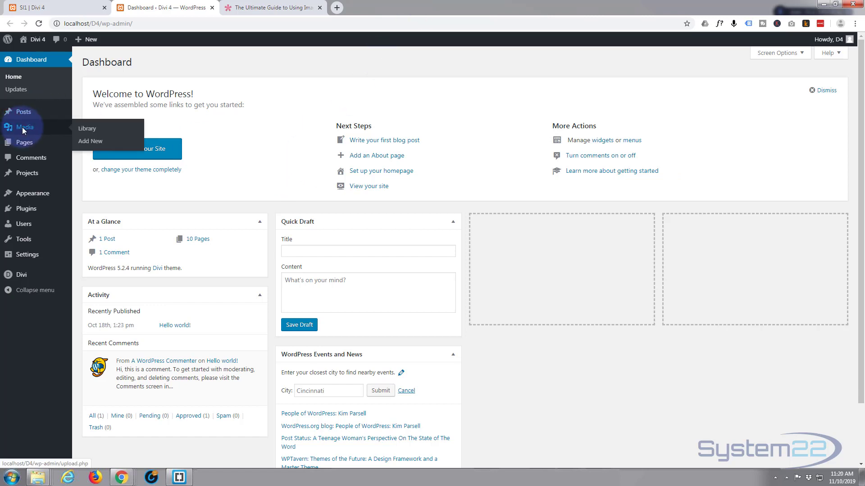
- Review the laptop photo's attachment details in the Media Library, then move to the light-bulb photo
{"action": "left_click", "coordinate": [86, 129]}
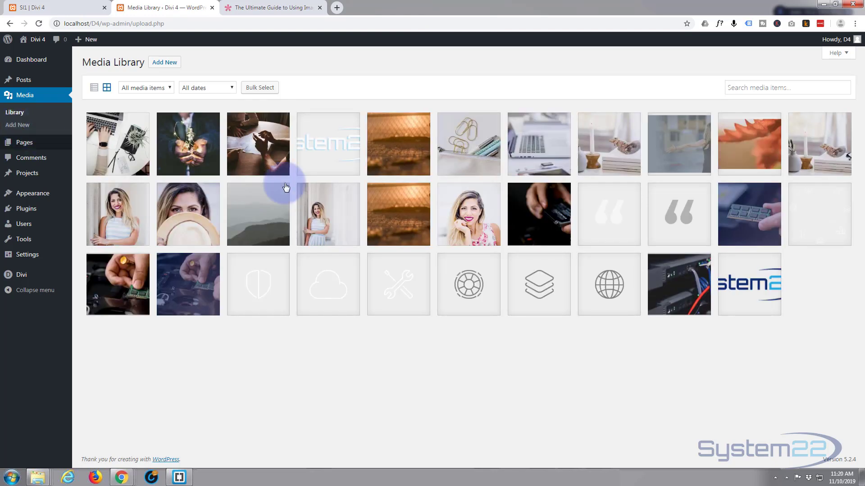
{"action": "left_click", "coordinate": [117, 145]}
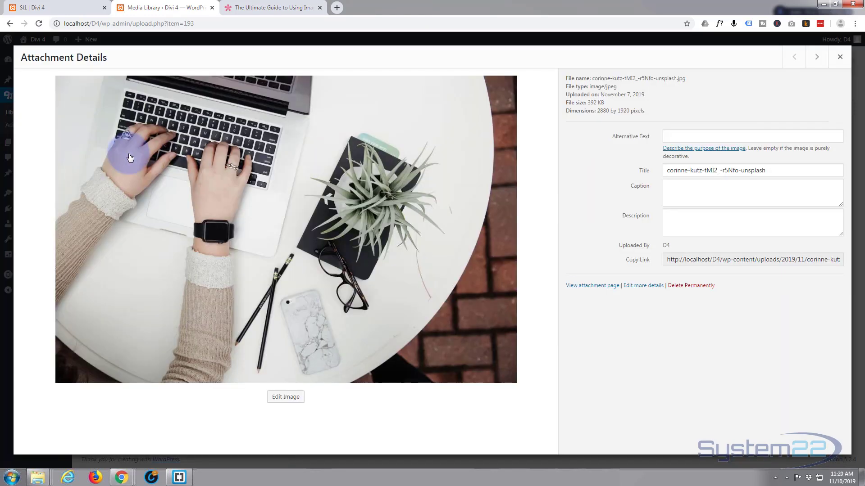
{"action": "mouse_move", "coordinate": [634, 131]}
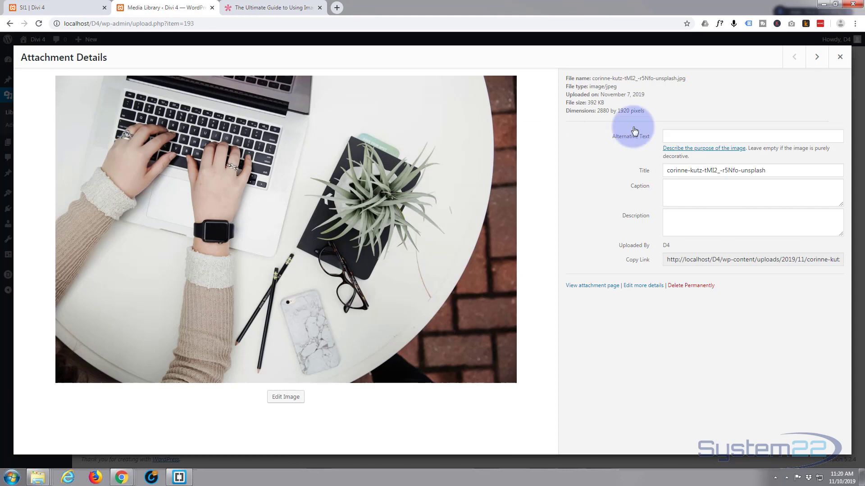
{"action": "left_click", "coordinate": [839, 56]}
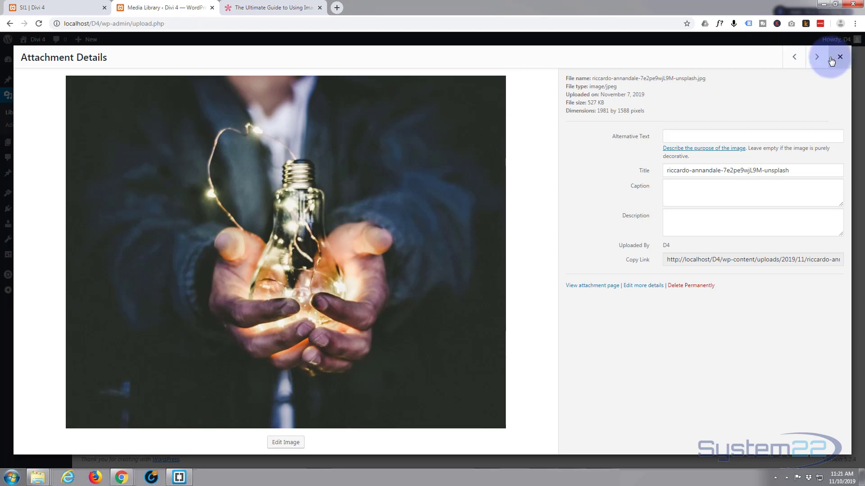
- Move on to the round-table meeting photo's details showing 4 MB and 5174 by 3454 pixels
{"action": "left_click", "coordinate": [816, 57]}
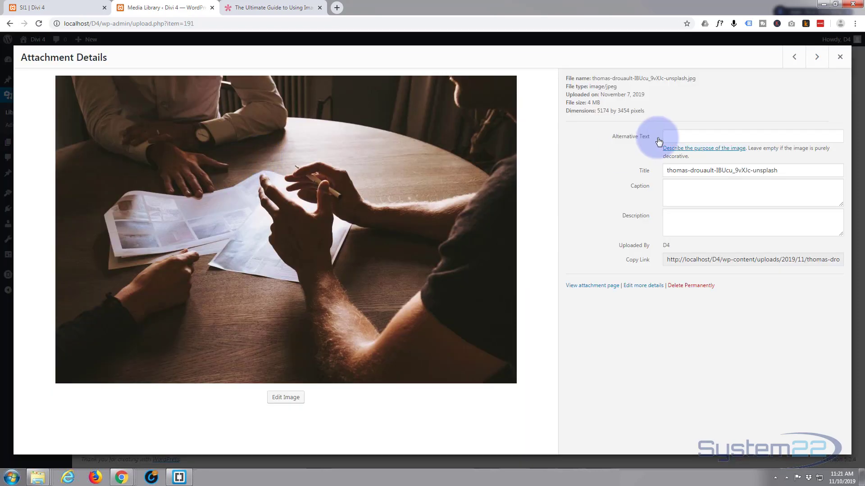
{"action": "mouse_move", "coordinate": [599, 120]}
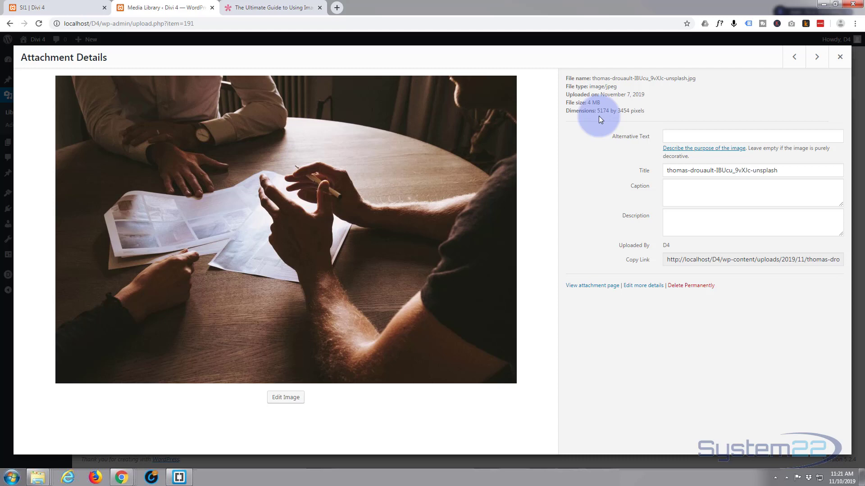
{"action": "mouse_move", "coordinate": [631, 120]}
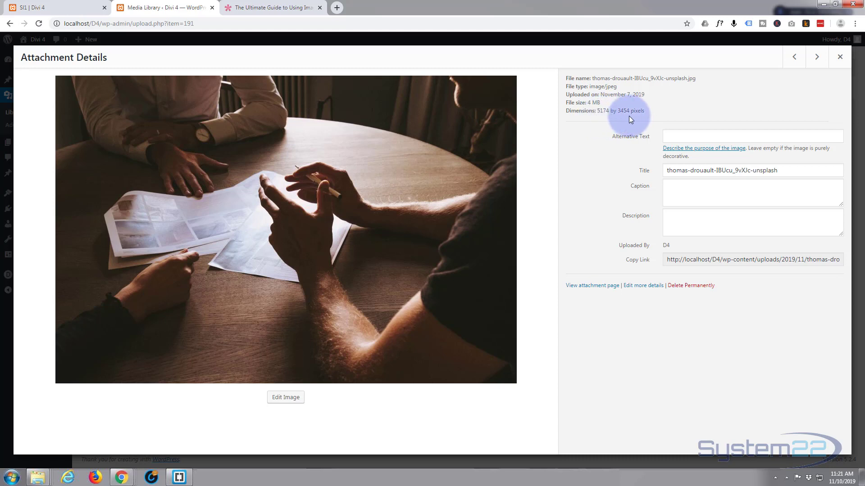
{"action": "mouse_move", "coordinate": [654, 109]}
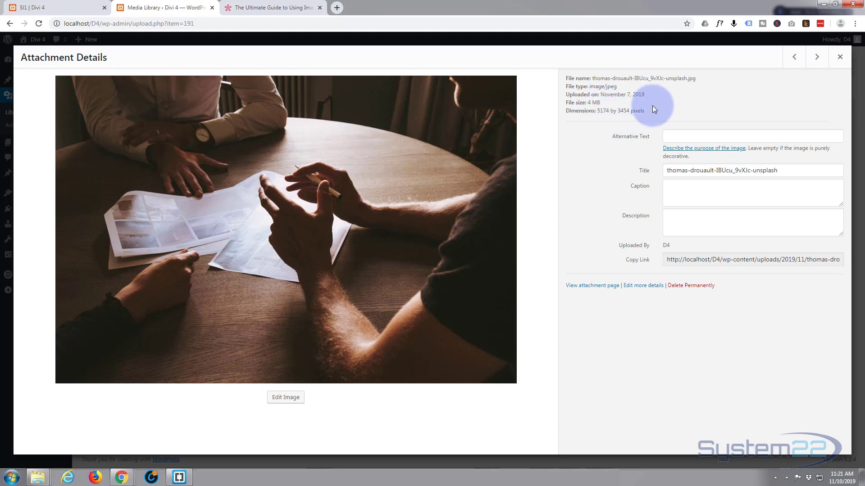
{"action": "mouse_move", "coordinate": [581, 114]}
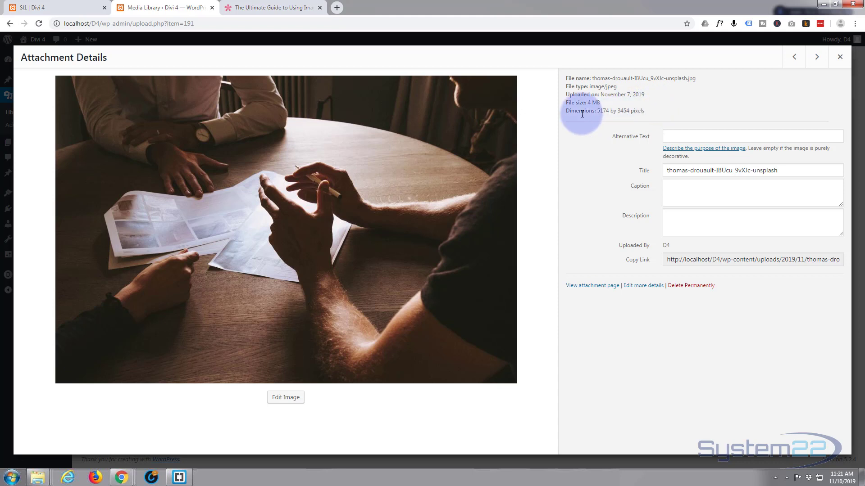
{"action": "mouse_move", "coordinate": [656, 118]}
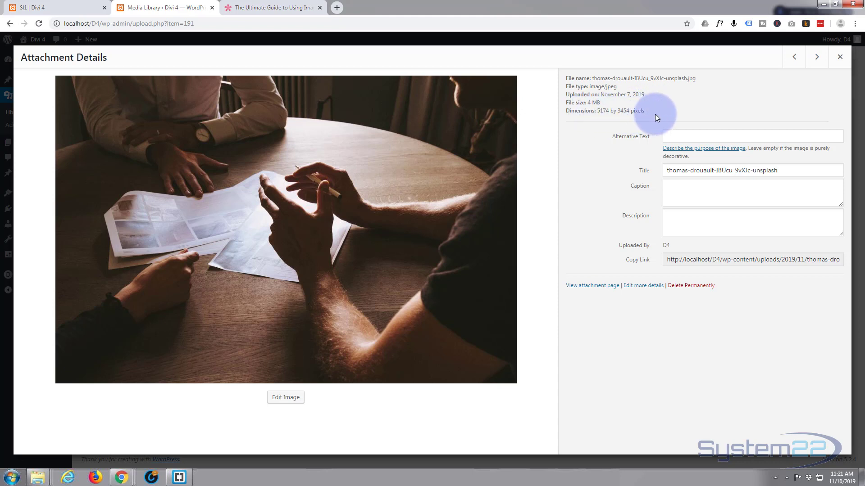
{"action": "mouse_move", "coordinate": [704, 107]}
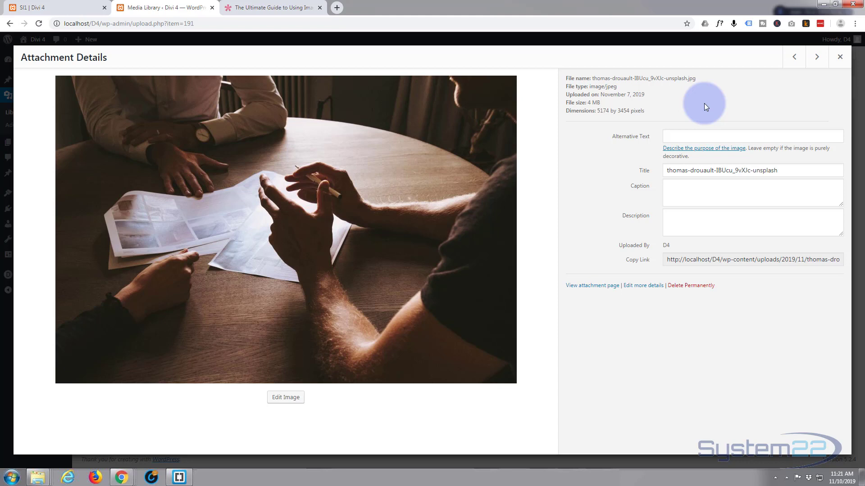
{"action": "mouse_move", "coordinate": [669, 116]}
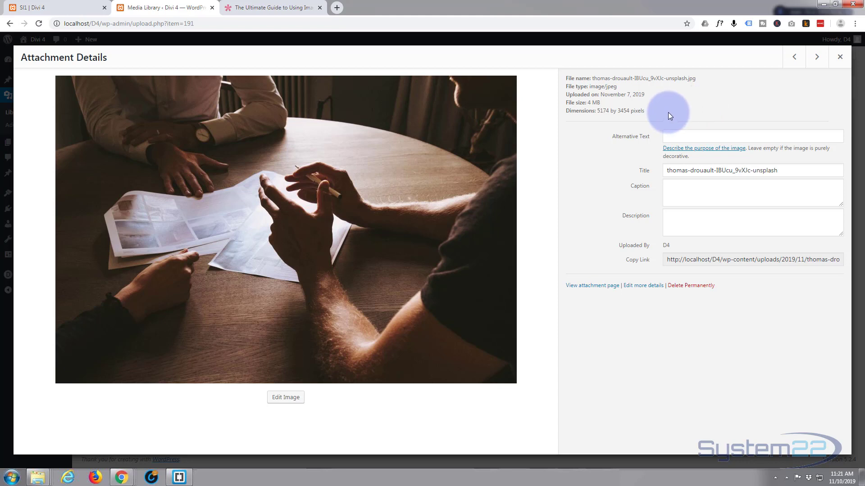
{"action": "mouse_move", "coordinate": [654, 112]}
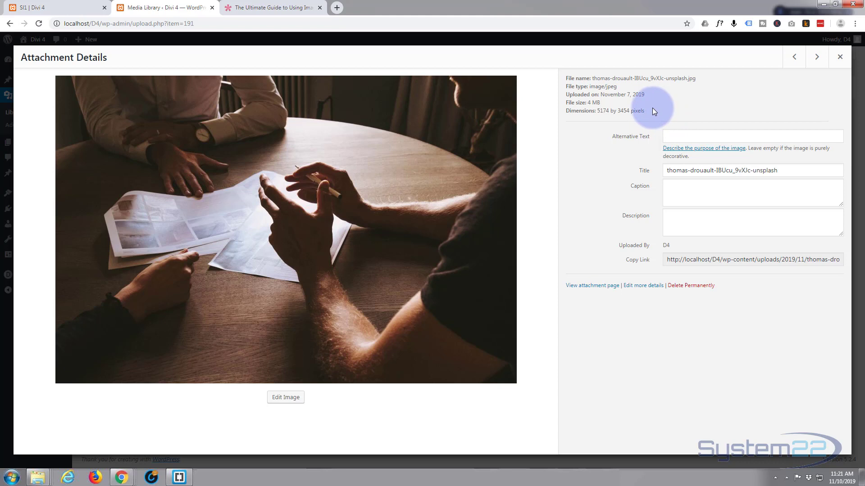
{"action": "mouse_move", "coordinate": [195, 267]}
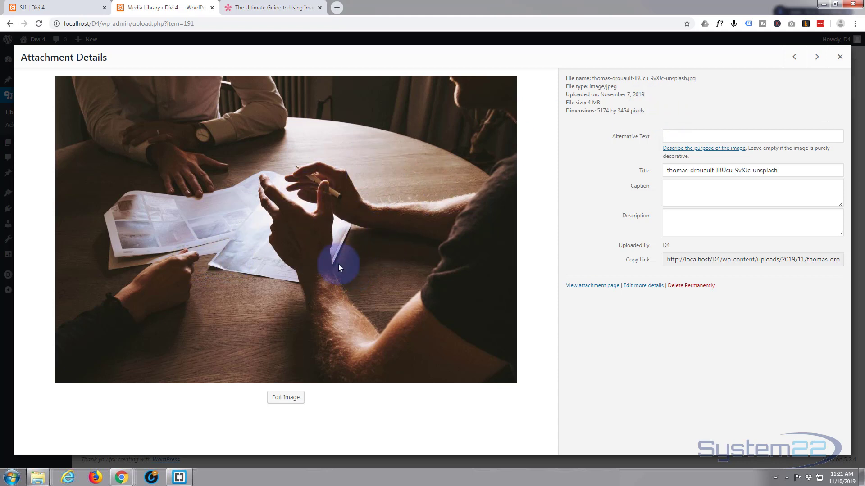
{"action": "mouse_move", "coordinate": [408, 269]}
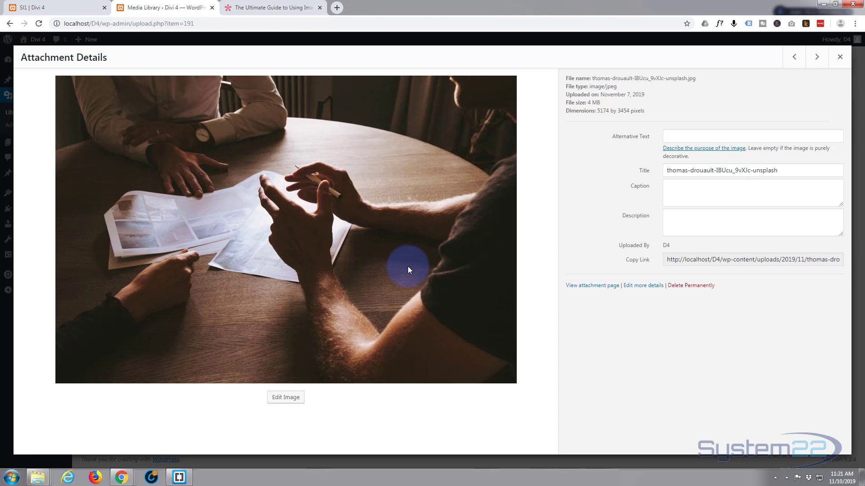
{"action": "mouse_move", "coordinate": [44, 49]}
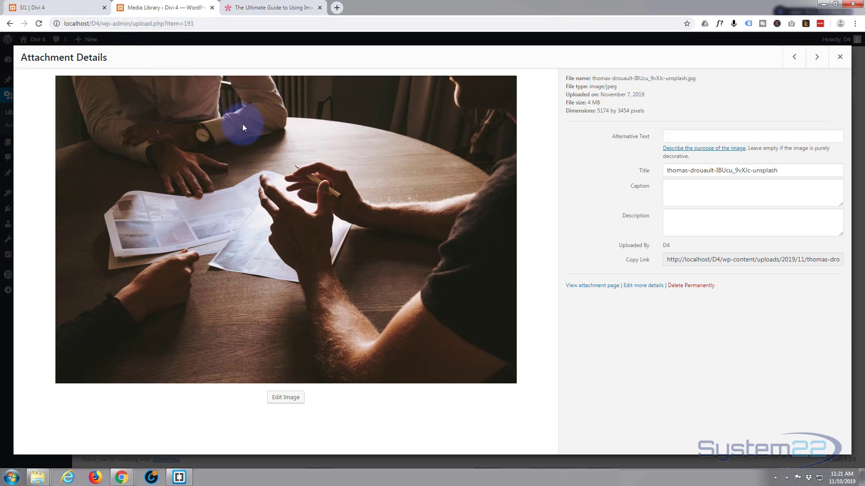
{"action": "mouse_move", "coordinate": [583, 143]}
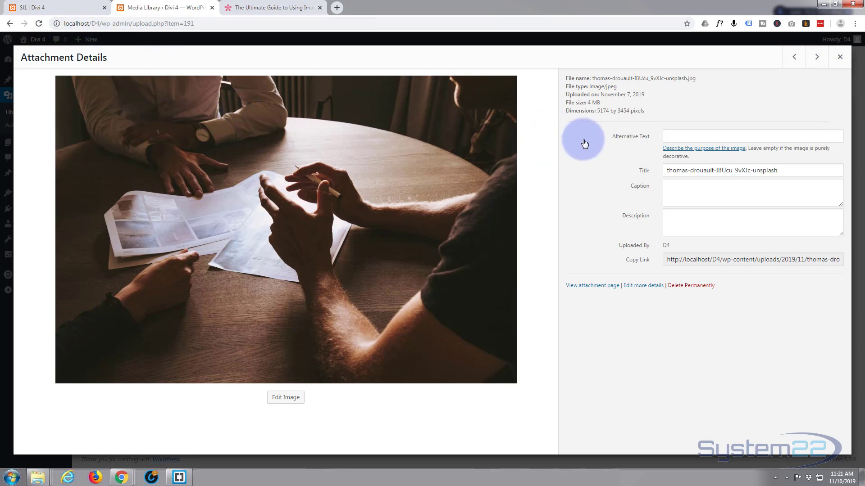
{"action": "mouse_move", "coordinate": [386, 380]}
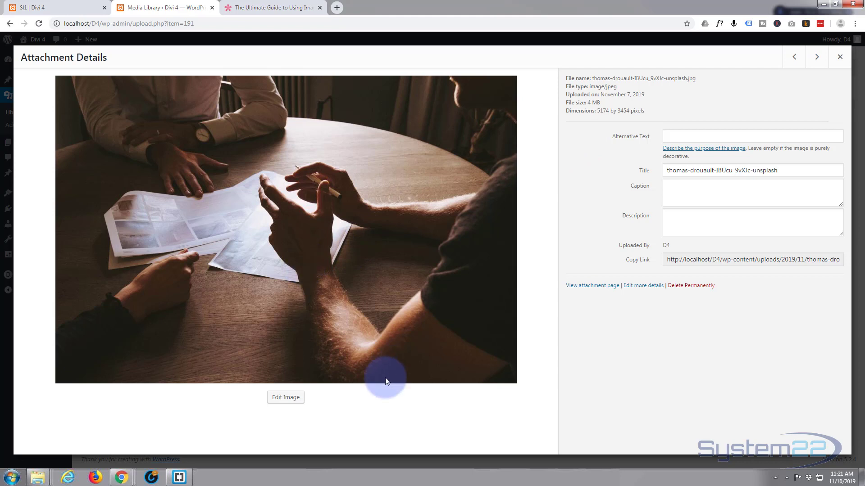
- Check the Edit Image scale options, then advance to the laptop-and-plant photo at 392 KB, 2880 by 1920
{"action": "left_click", "coordinate": [286, 397]}
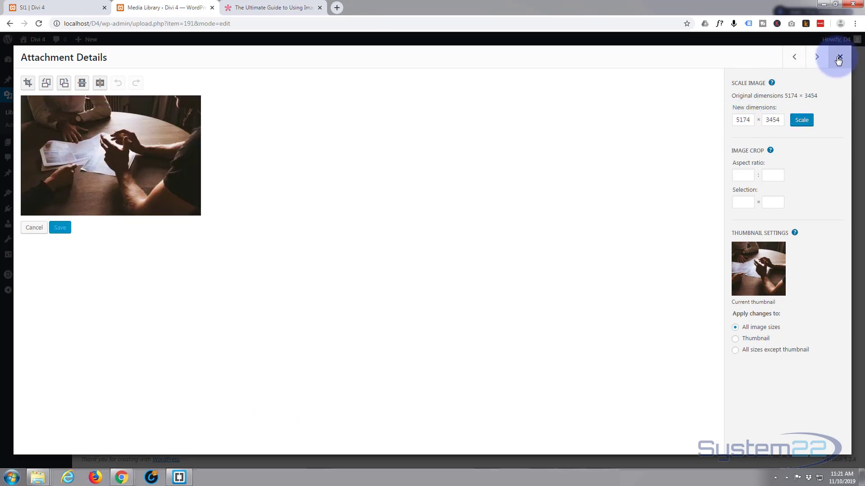
{"action": "left_click", "coordinate": [817, 57]}
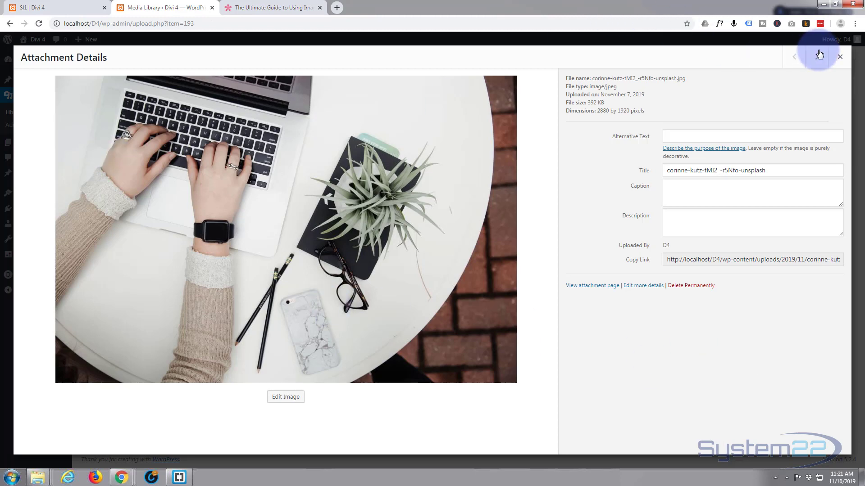
- Return to the Media Library grid and switch to the 'Ultimate Guide to Using Images within Divi' article
{"action": "left_click", "coordinate": [838, 56]}
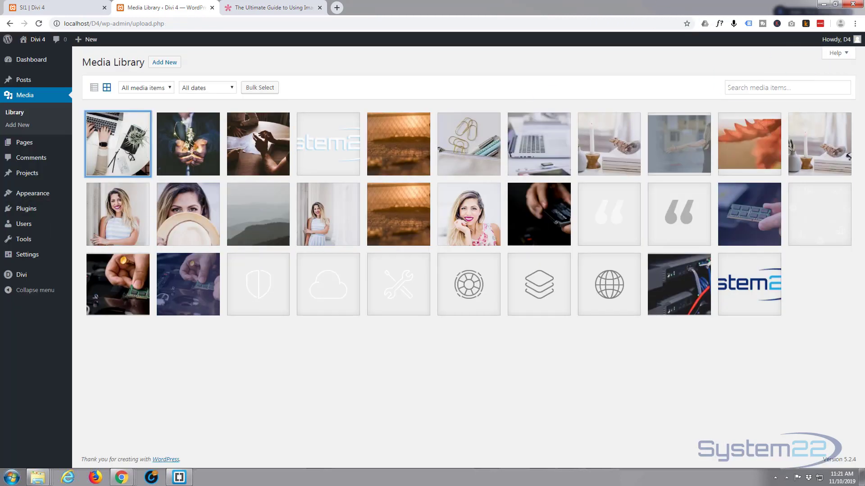
{"action": "mouse_move", "coordinate": [61, 200]}
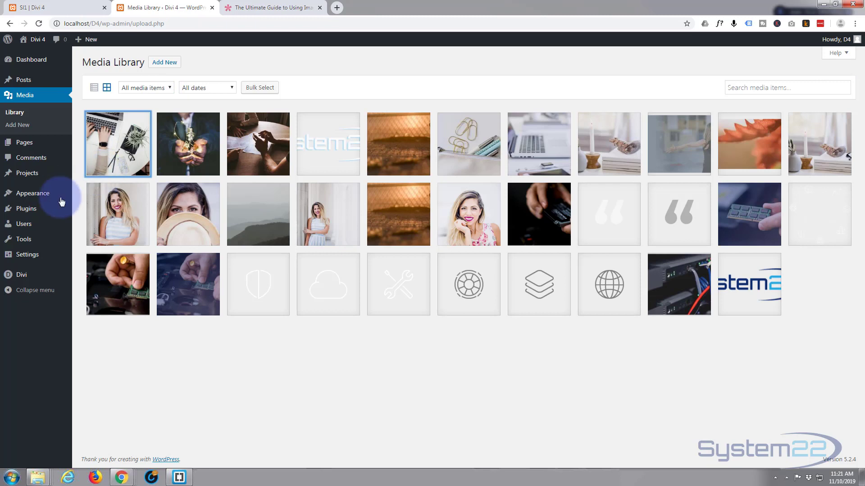
{"action": "mouse_move", "coordinate": [826, 431]}
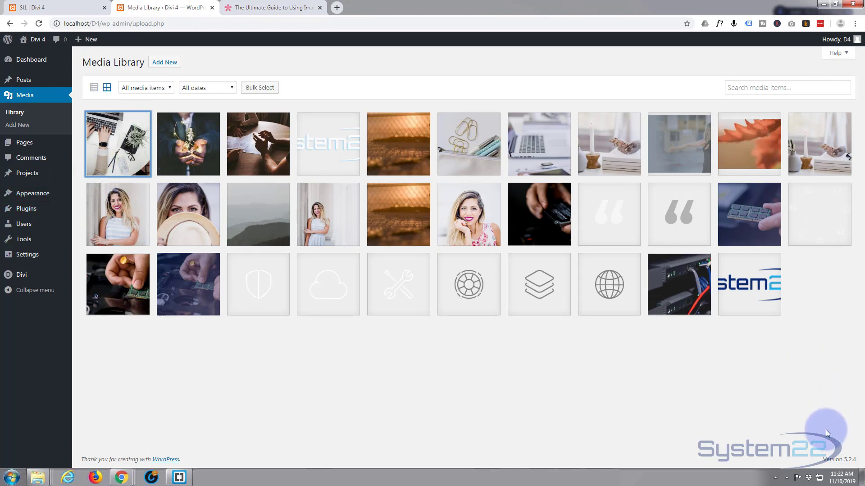
{"action": "mouse_move", "coordinate": [501, 421]}
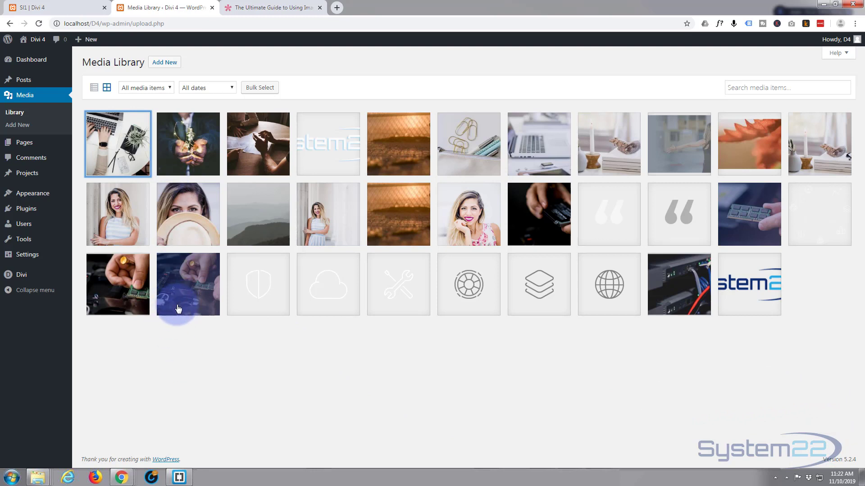
{"action": "mouse_move", "coordinate": [254, 275]}
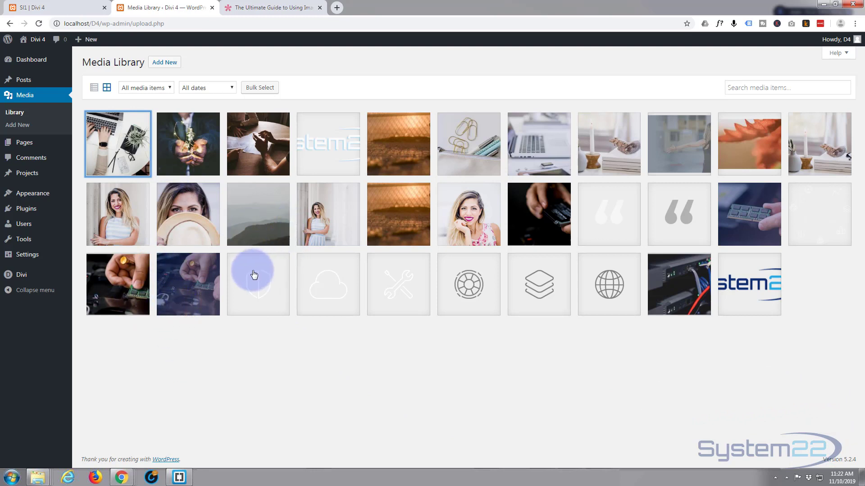
{"action": "mouse_move", "coordinate": [255, 161]}
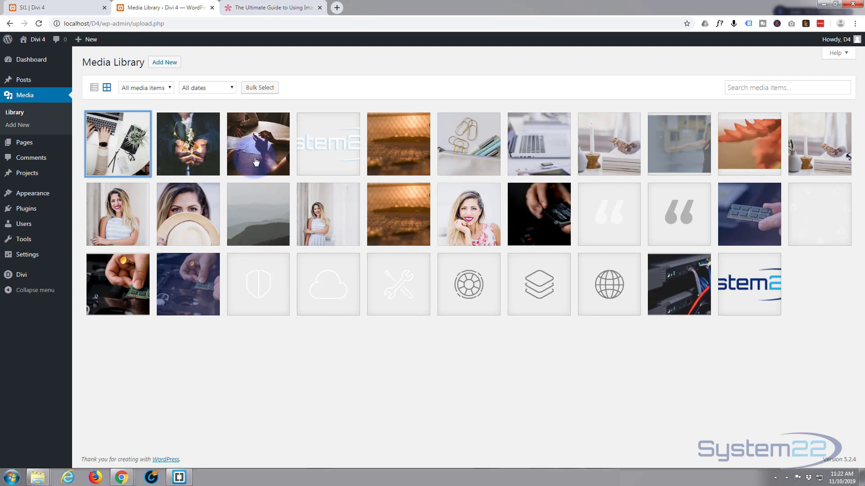
{"action": "mouse_move", "coordinate": [124, 257]}
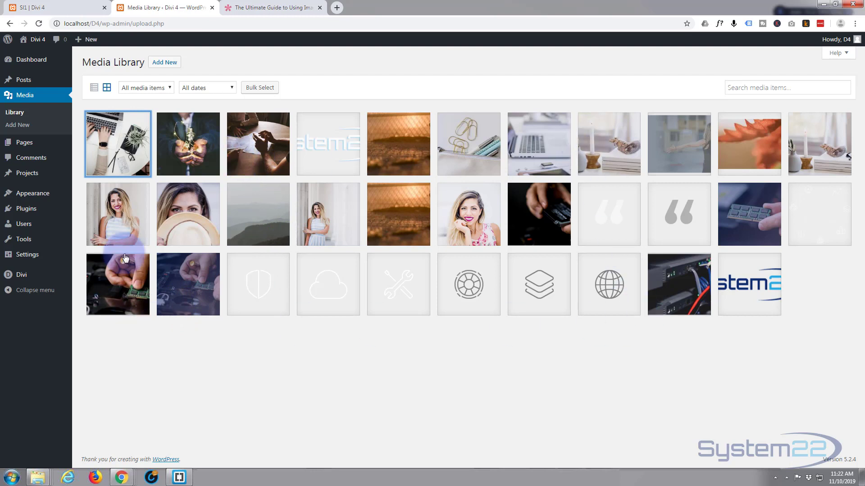
{"action": "mouse_move", "coordinate": [352, 323]}
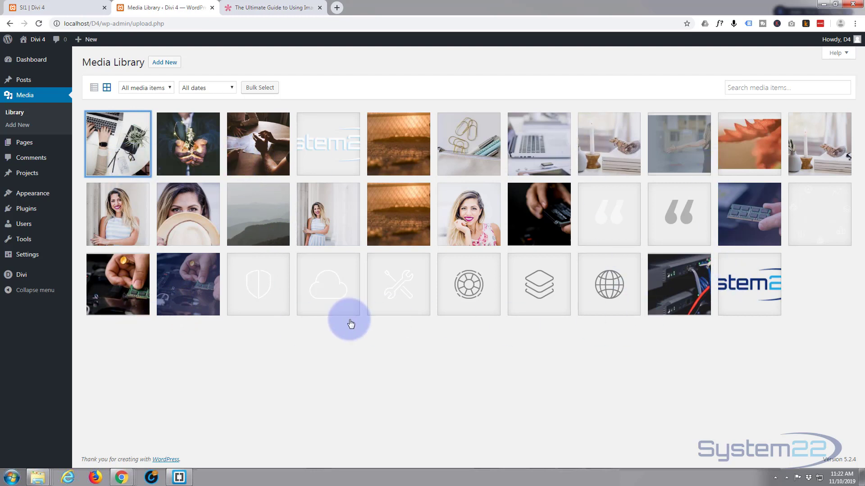
{"action": "mouse_move", "coordinate": [350, 326]}
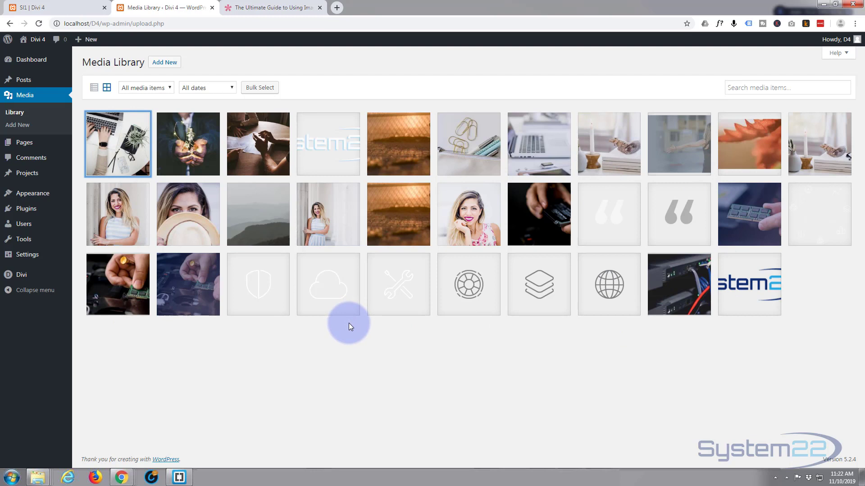
{"action": "mouse_move", "coordinate": [348, 325]}
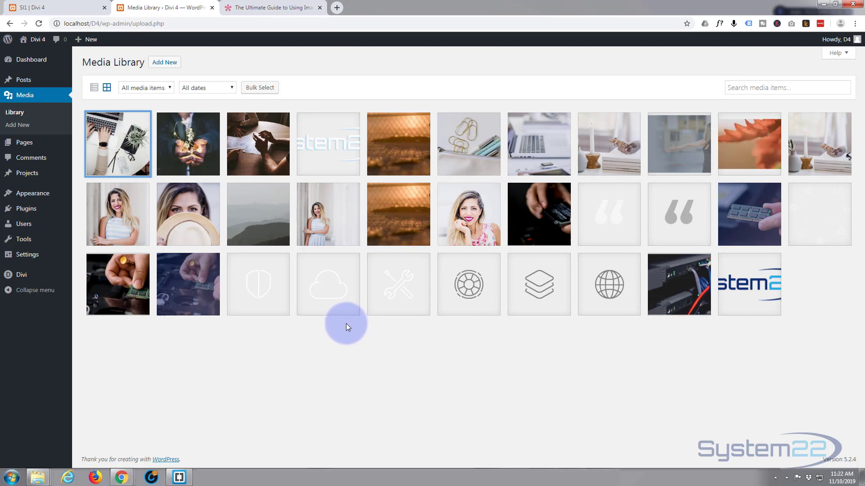
{"action": "mouse_move", "coordinate": [413, 278]}
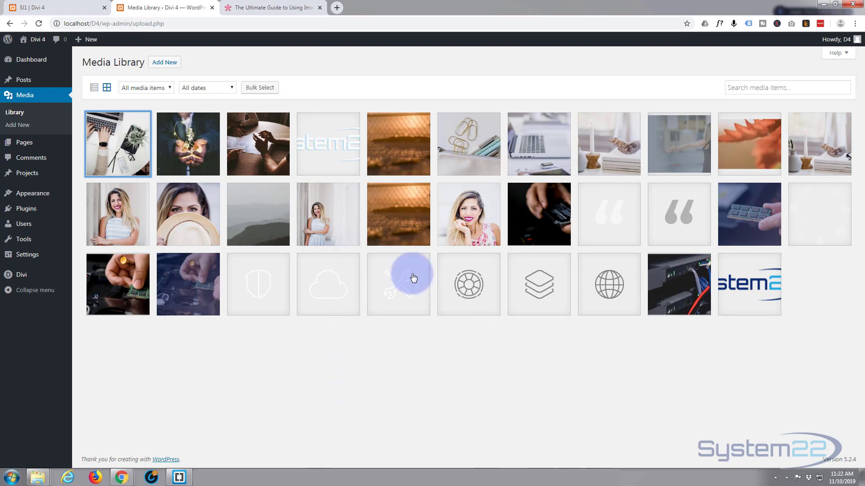
{"action": "mouse_move", "coordinate": [447, 443]}
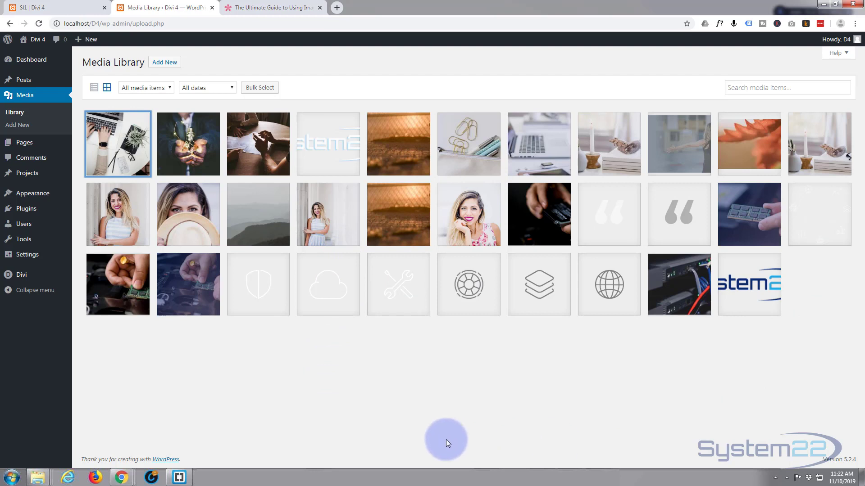
{"action": "mouse_move", "coordinate": [259, 370]}
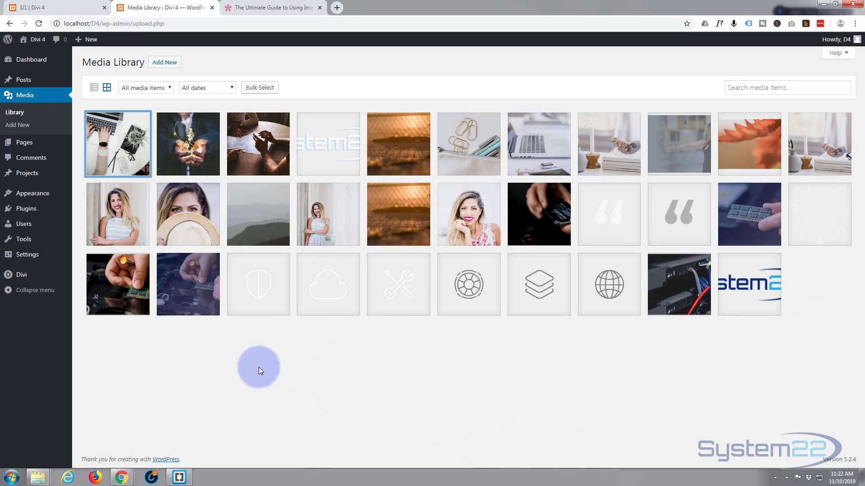
{"action": "mouse_move", "coordinate": [245, 375]}
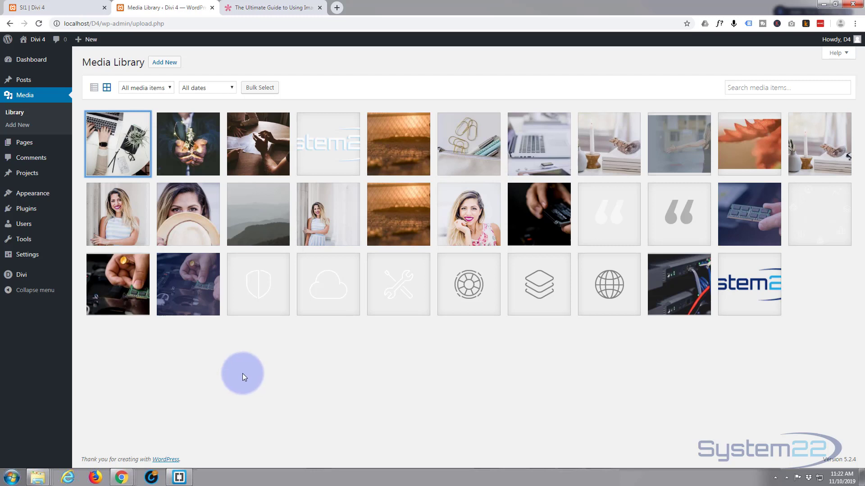
{"action": "mouse_move", "coordinate": [240, 377]}
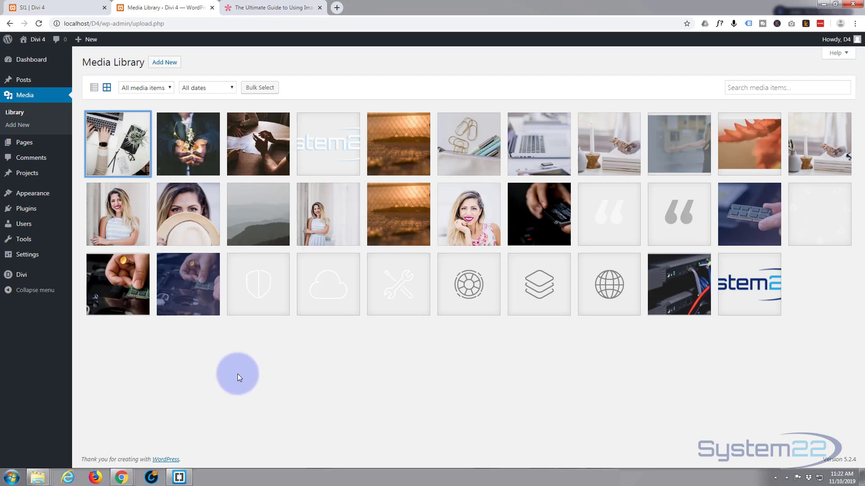
{"action": "mouse_move", "coordinate": [192, 378]}
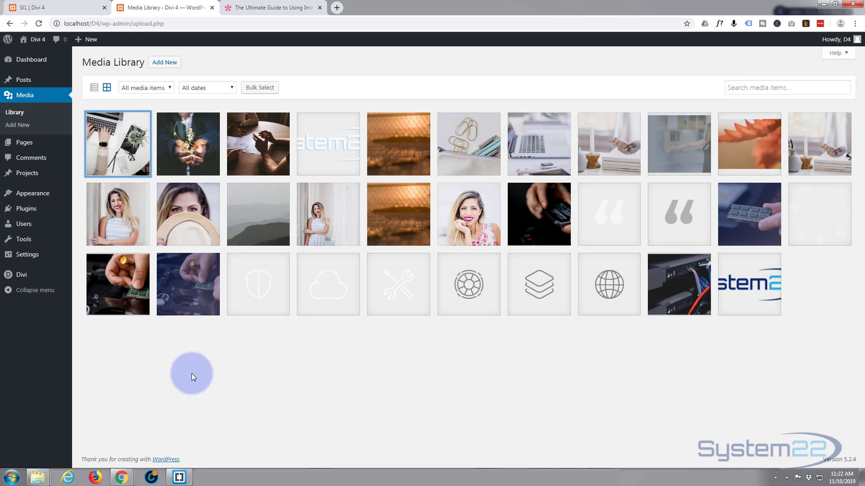
{"action": "mouse_move", "coordinate": [439, 382]}
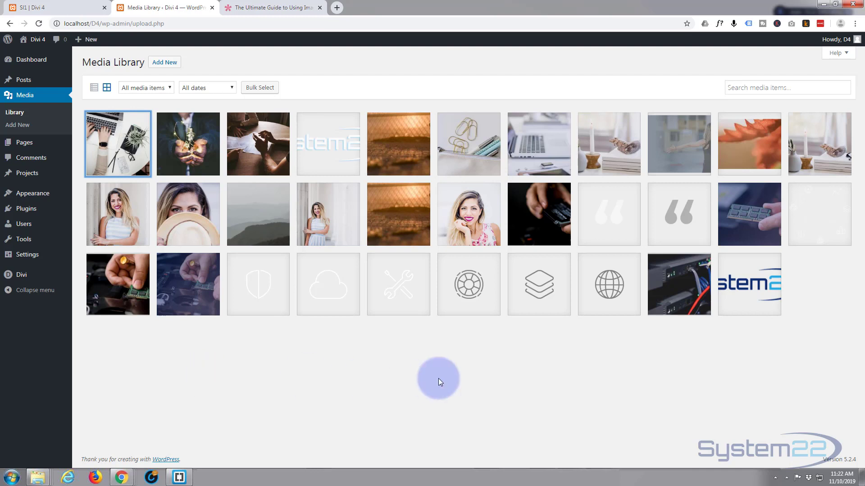
{"action": "mouse_move", "coordinate": [463, 380]}
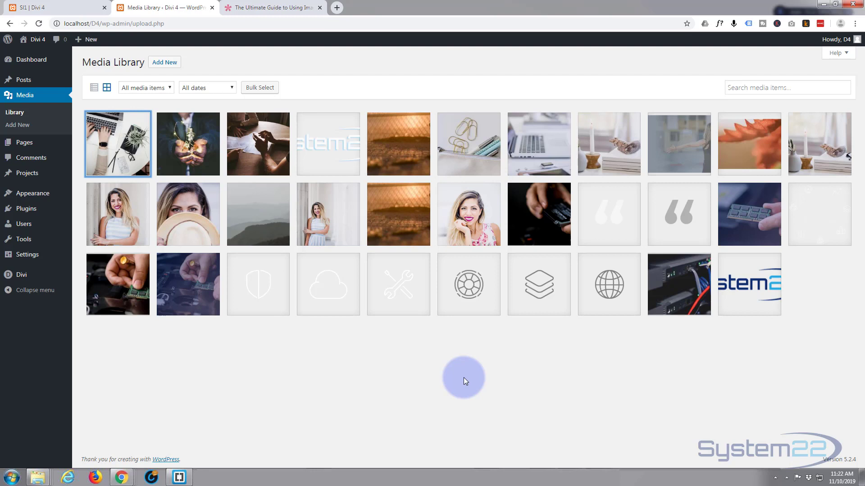
{"action": "mouse_move", "coordinate": [470, 336]}
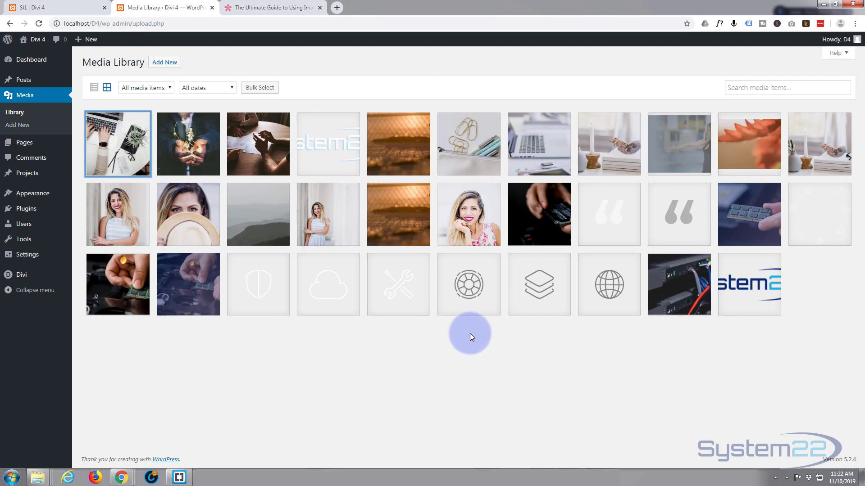
{"action": "mouse_move", "coordinate": [519, 335]}
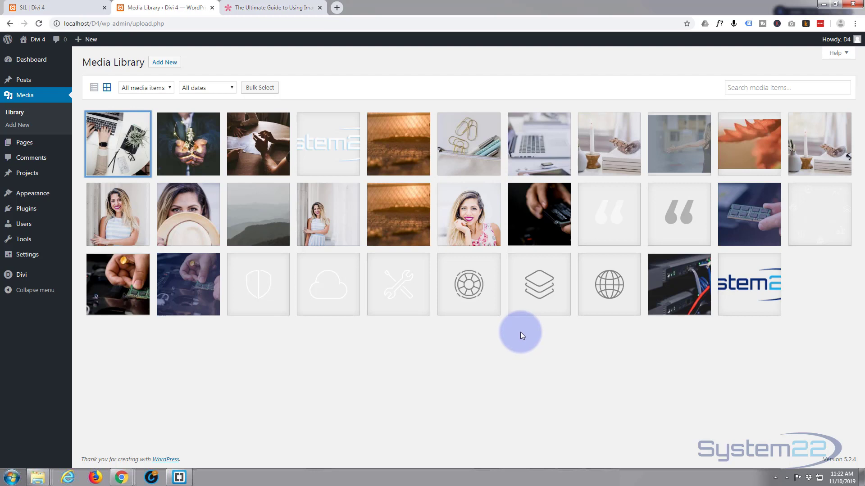
{"action": "mouse_move", "coordinate": [390, 389]}
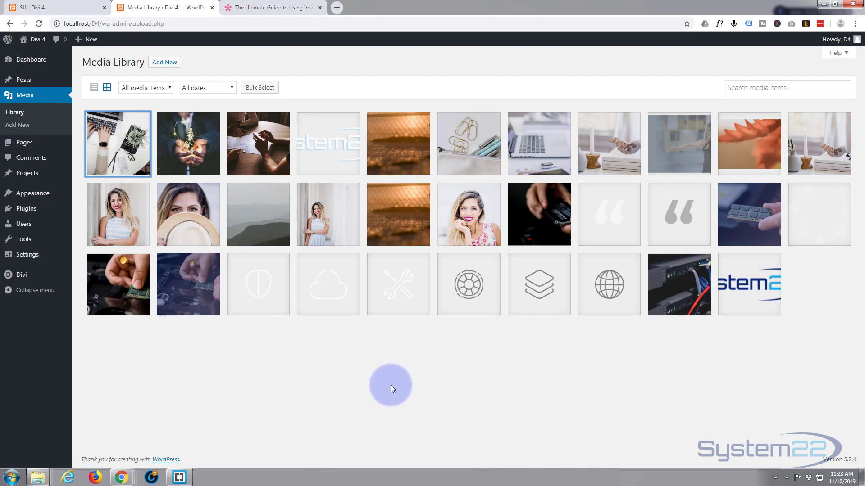
{"action": "mouse_move", "coordinate": [267, 275]}
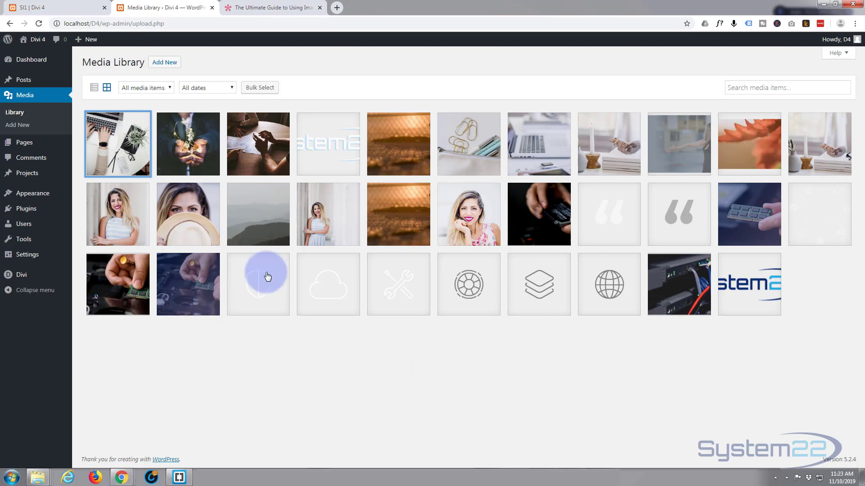
{"action": "mouse_move", "coordinate": [625, 357]}
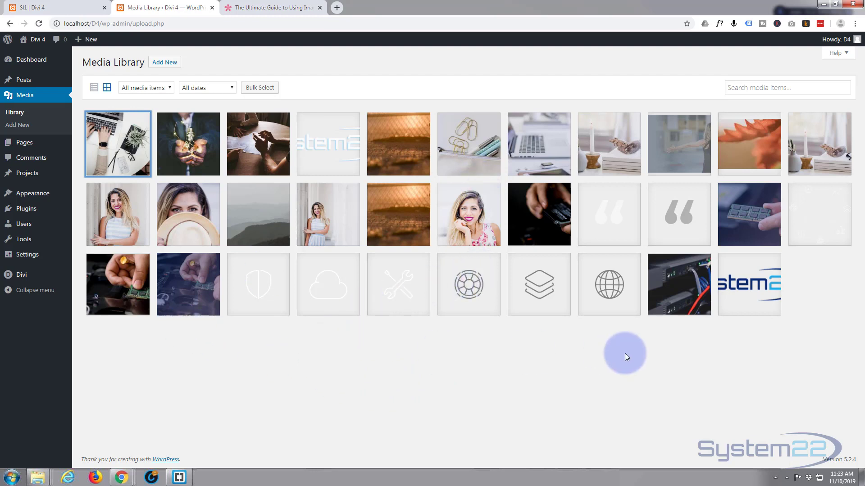
{"action": "mouse_move", "coordinate": [449, 368]}
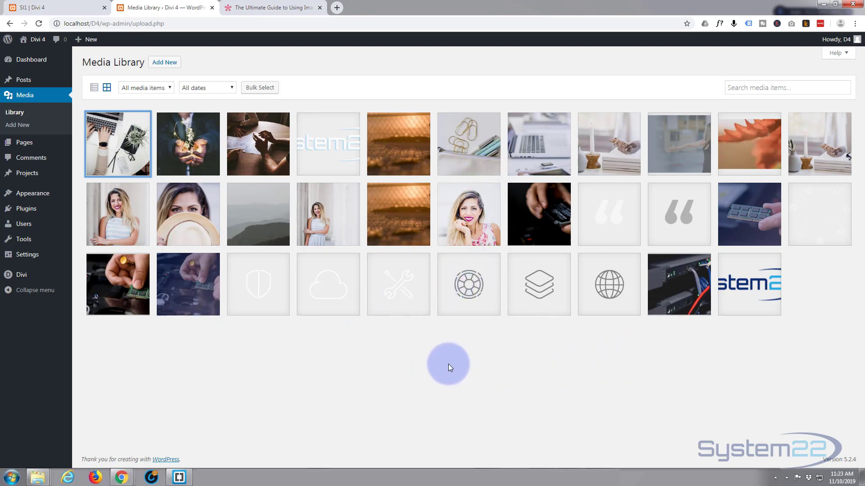
{"action": "mouse_move", "coordinate": [379, 378]}
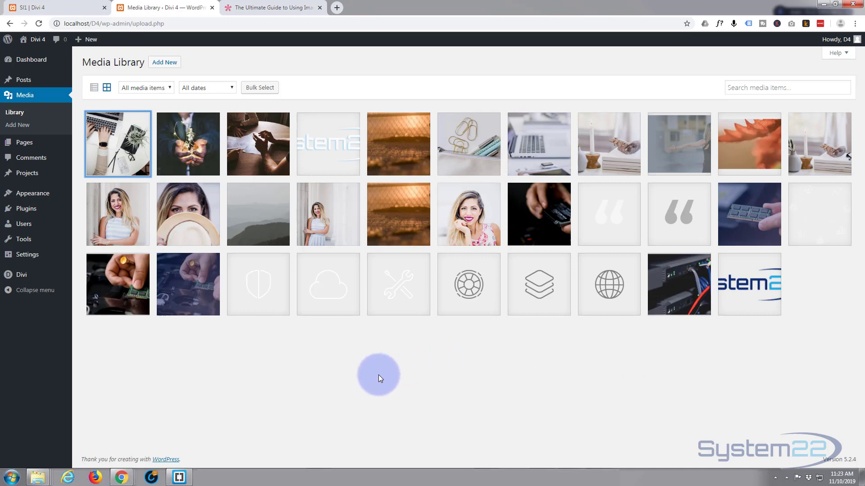
{"action": "mouse_move", "coordinate": [201, 121]}
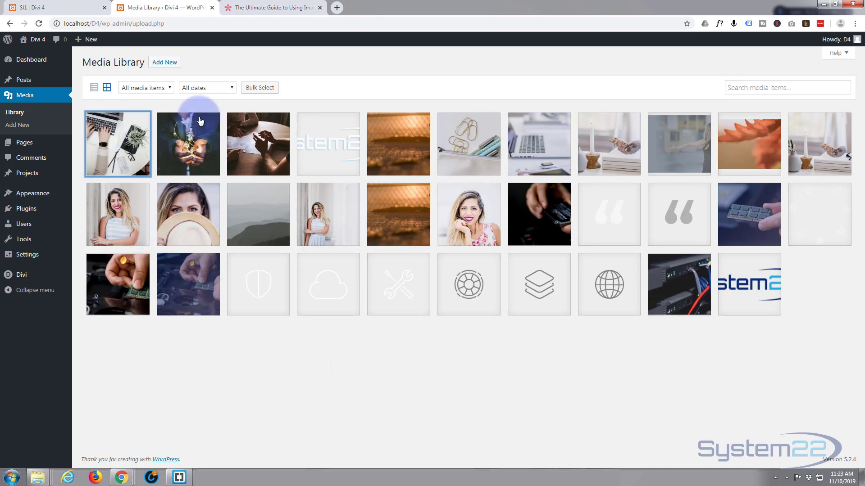
{"action": "left_click", "coordinate": [270, 7]}
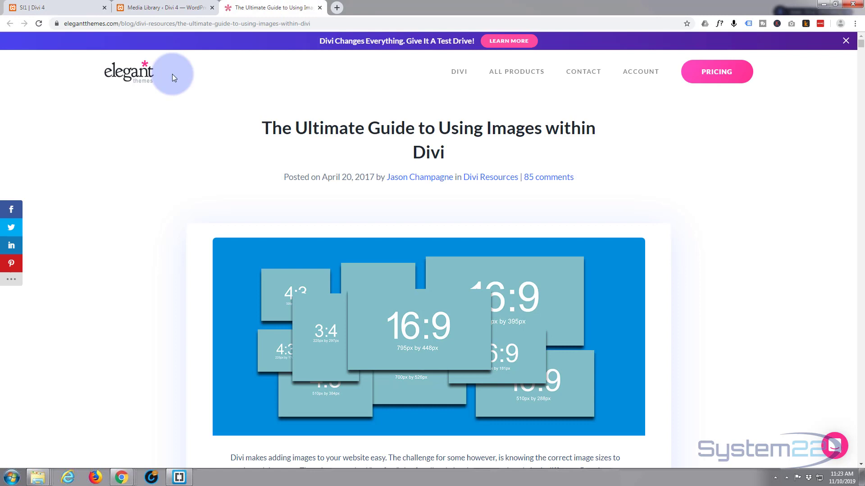
{"action": "mouse_move", "coordinate": [398, 135]}
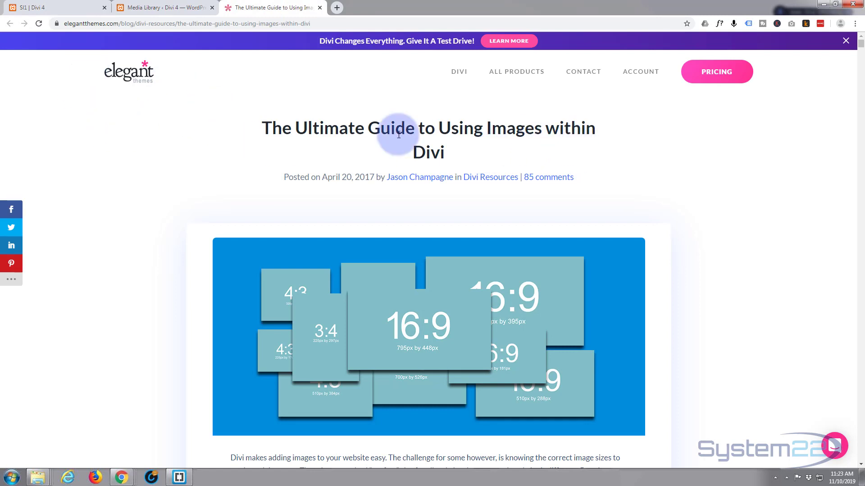
{"action": "mouse_move", "coordinate": [255, 215]}
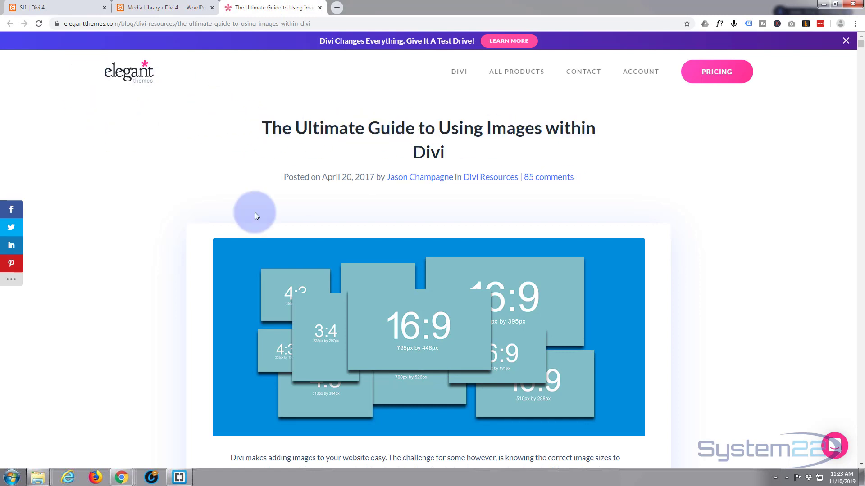
{"action": "scroll", "scroll_direction": "down", "scroll_amount": 3}
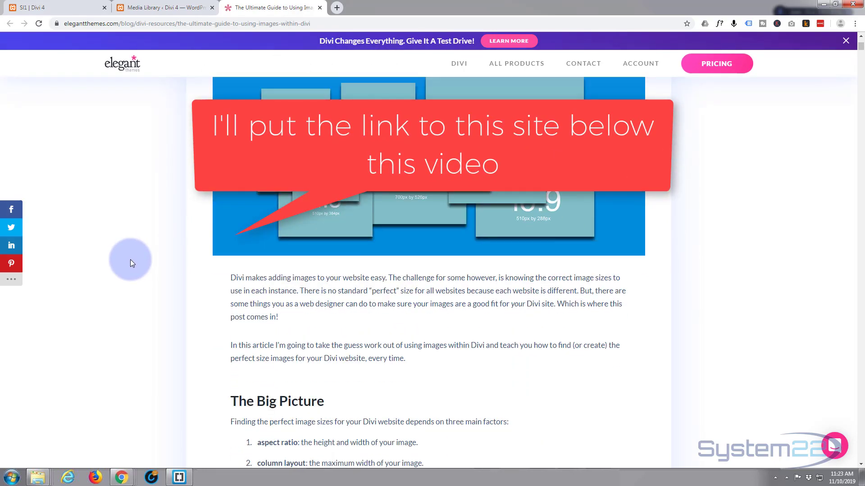
{"action": "scroll", "scroll_direction": "down", "scroll_amount": 3}
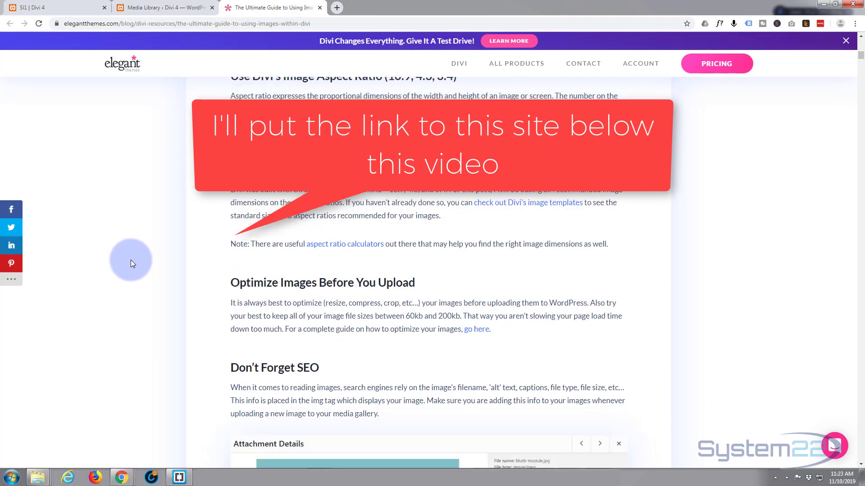
{"action": "scroll", "scroll_direction": "down", "scroll_amount": 3}
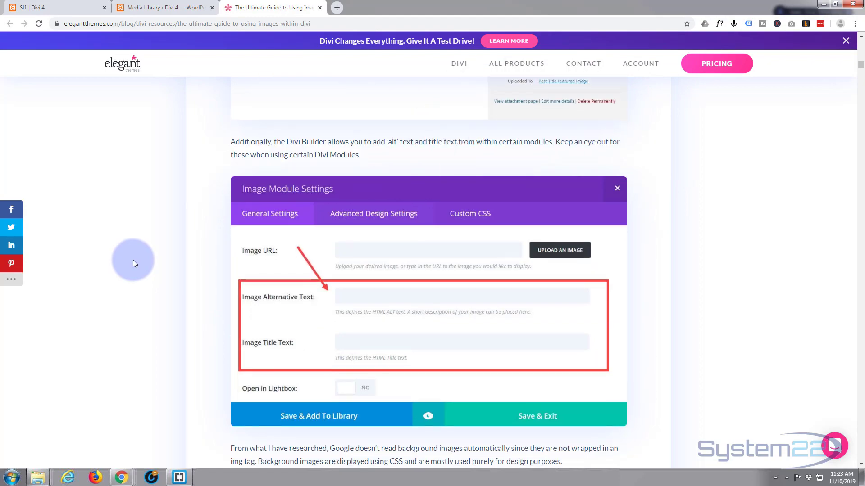
{"action": "scroll", "scroll_direction": "down", "scroll_amount": 3}
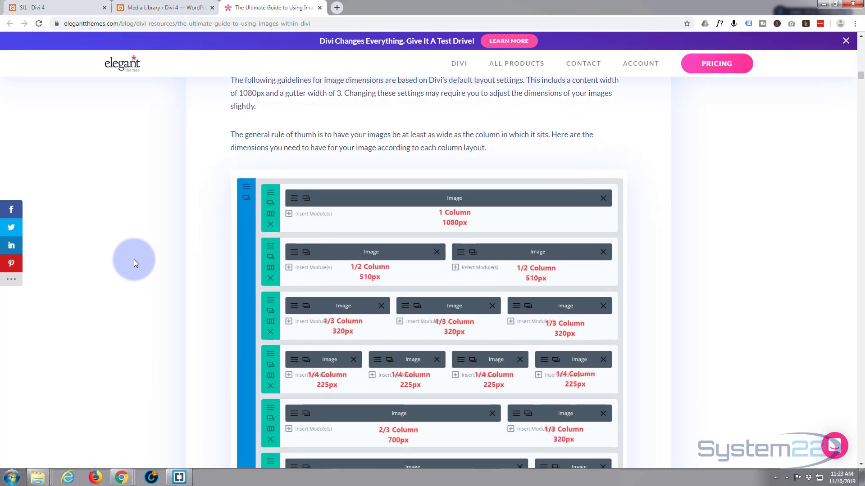
{"action": "scroll", "scroll_direction": "up", "scroll_amount": 3}
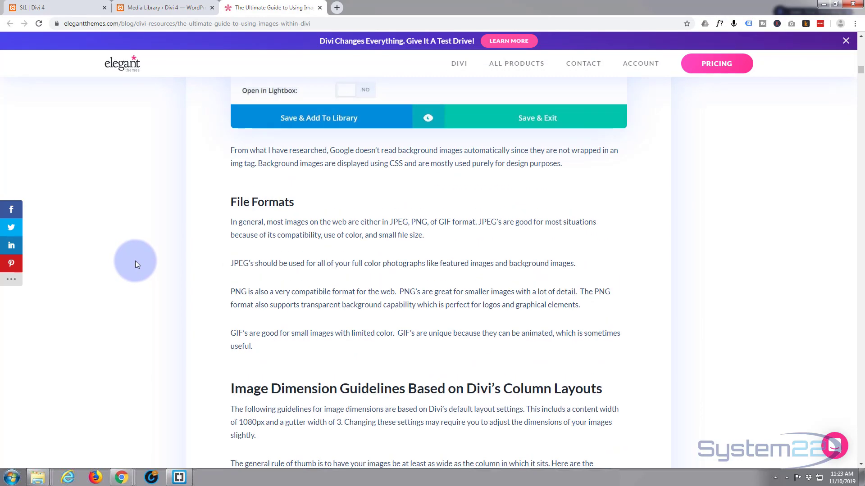
{"action": "scroll", "scroll_direction": "down", "scroll_amount": 3}
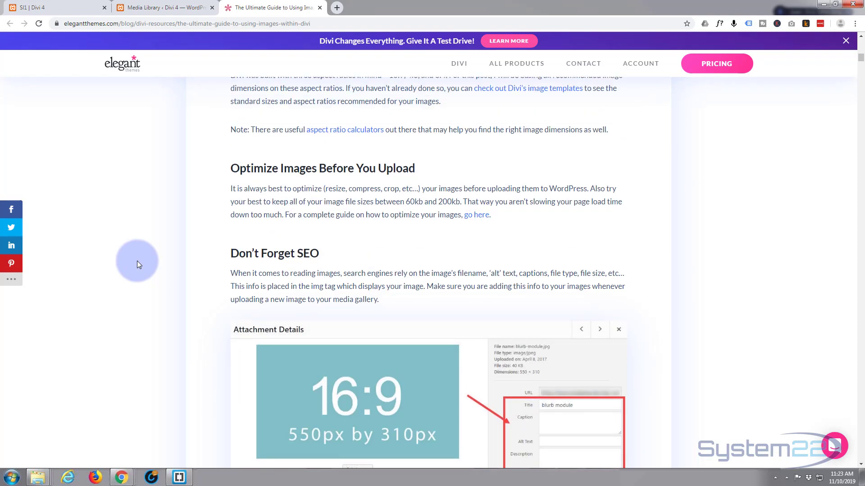
{"action": "scroll", "scroll_direction": "up", "scroll_amount": 3}
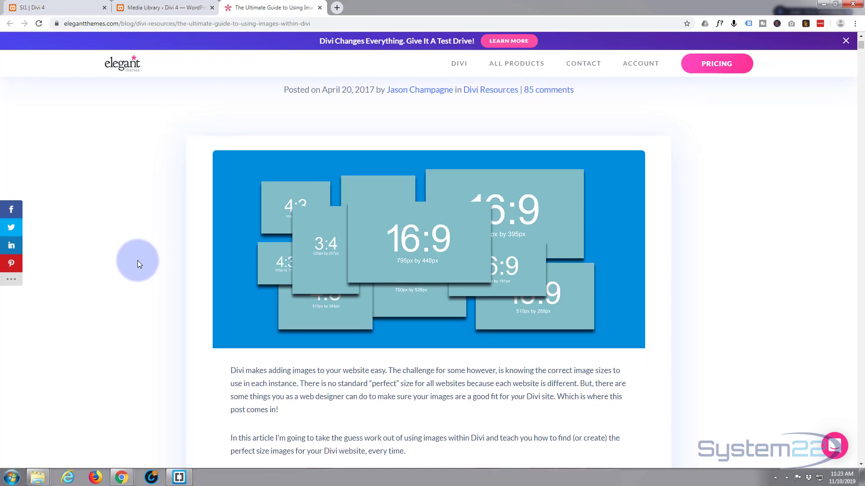
{"action": "scroll", "scroll_direction": "up", "scroll_amount": 3}
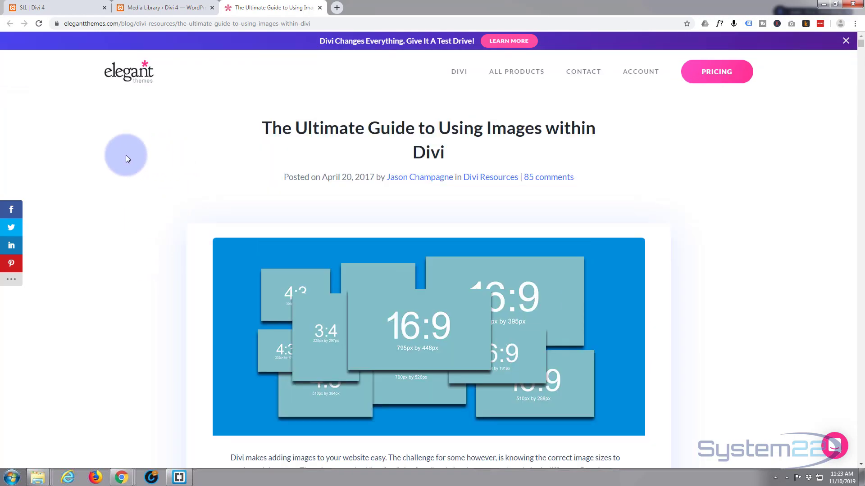
{"action": "mouse_move", "coordinate": [135, 144]}
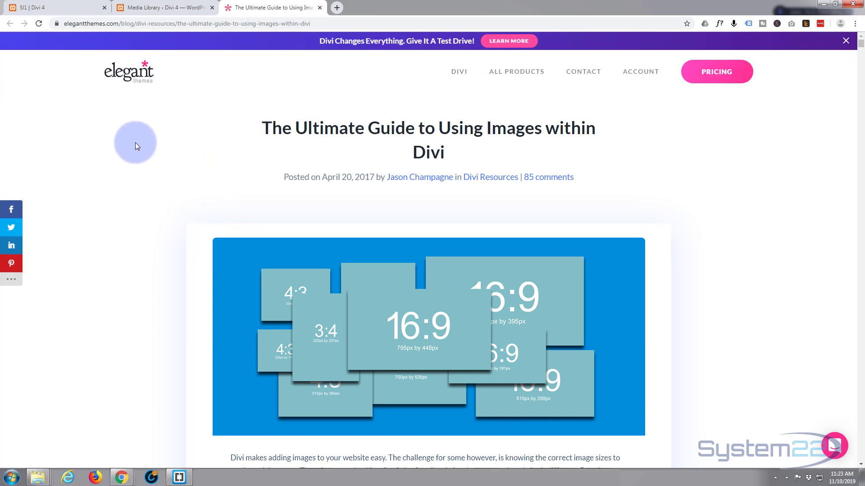
{"action": "mouse_move", "coordinate": [336, 8]}
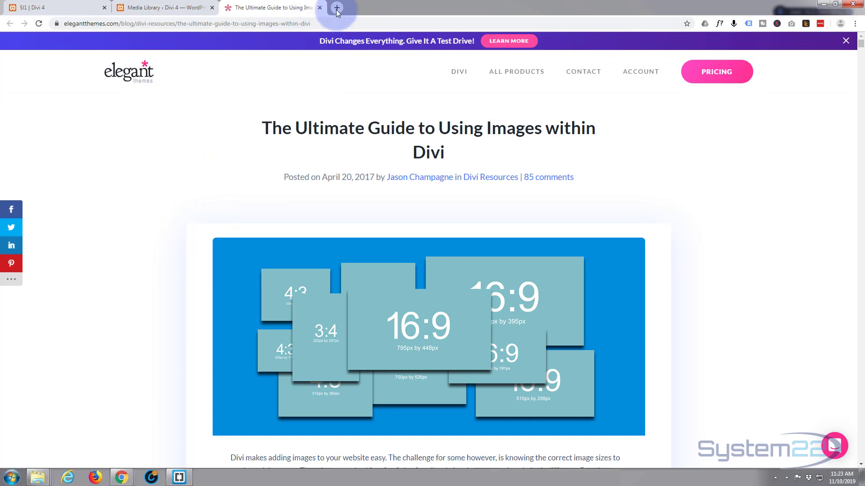
{"action": "mouse_move", "coordinate": [336, 8]}
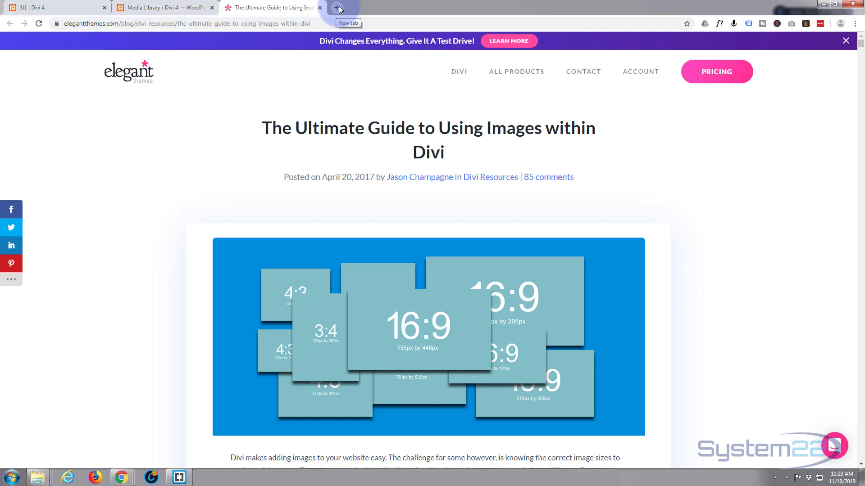
{"action": "mouse_move", "coordinate": [379, 6]}
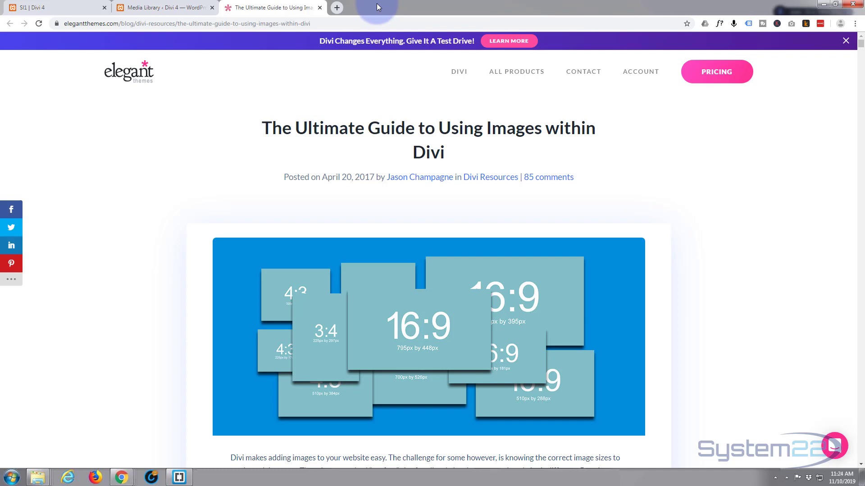
{"action": "mouse_move", "coordinate": [388, 10]}
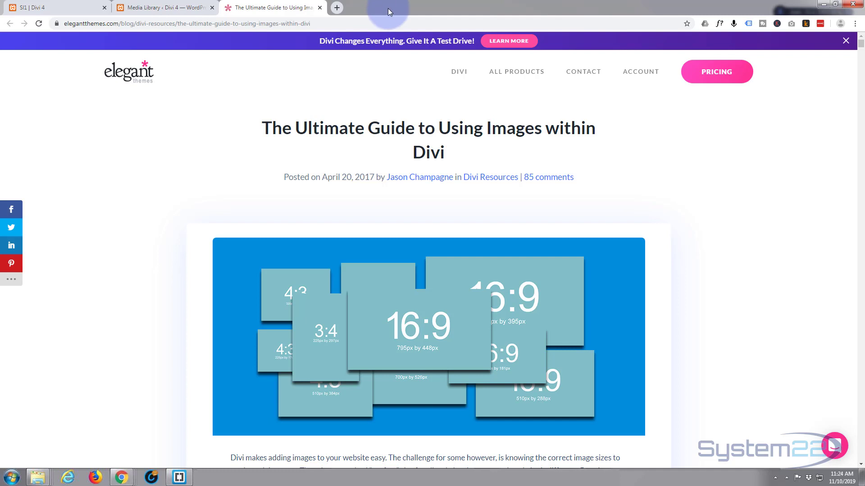